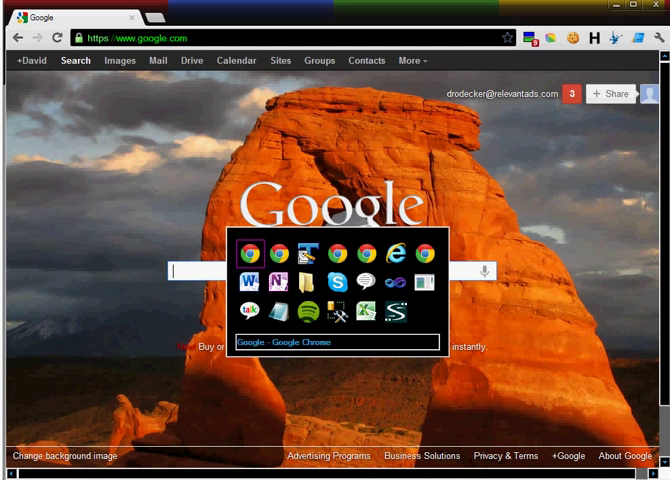
Search Google for 'test' and scroll through the results toward page 14
type("test")
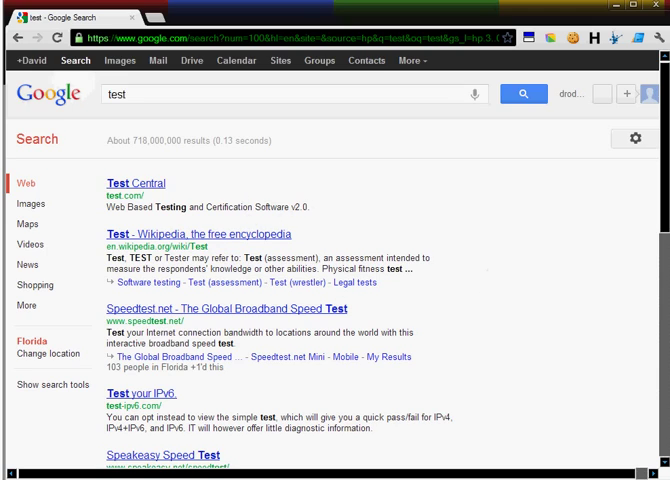
scroll("down", 3)
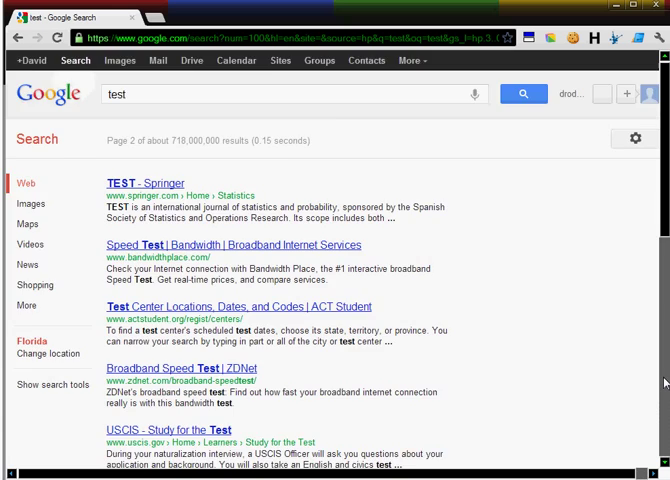
scroll("down", 3)
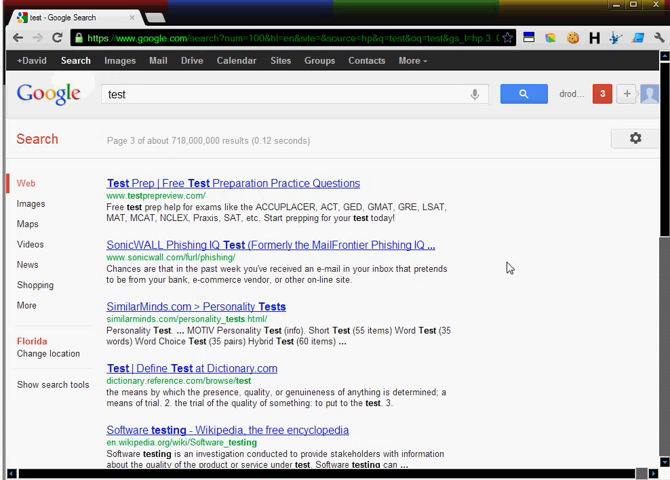
scroll("down", 3)
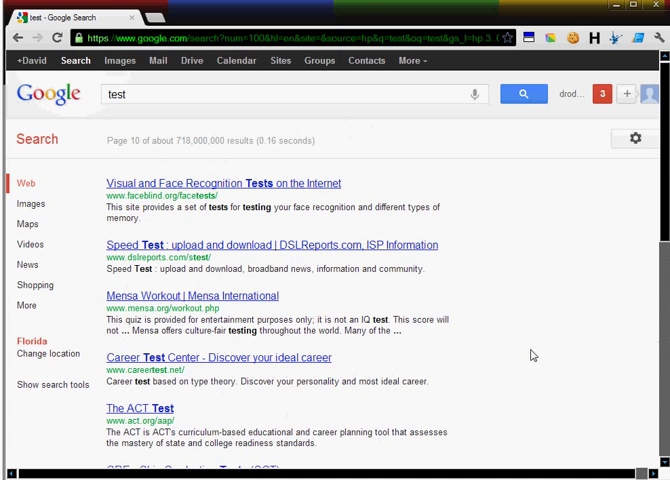
scroll("down", 3)
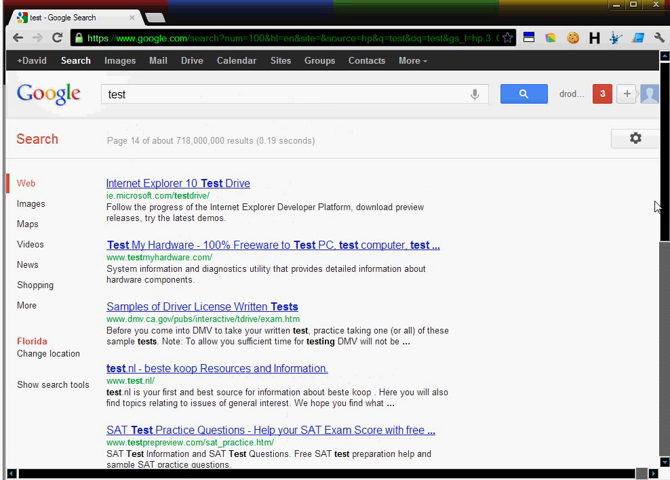
Reach the Search Settings page from the gear menu above the results
left_click(636, 138)
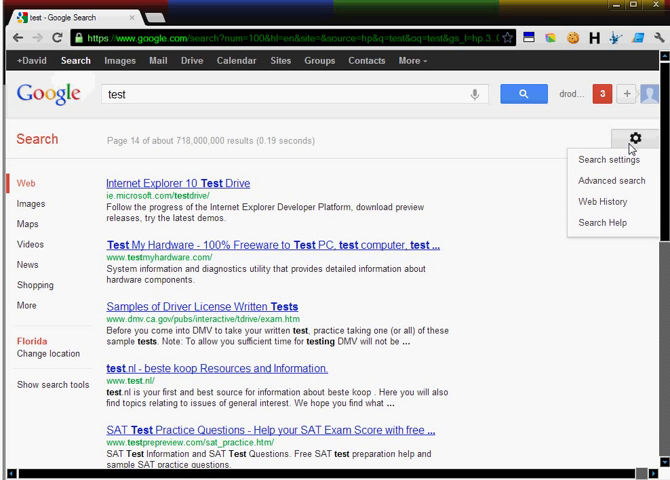
mouse_move(594, 160)
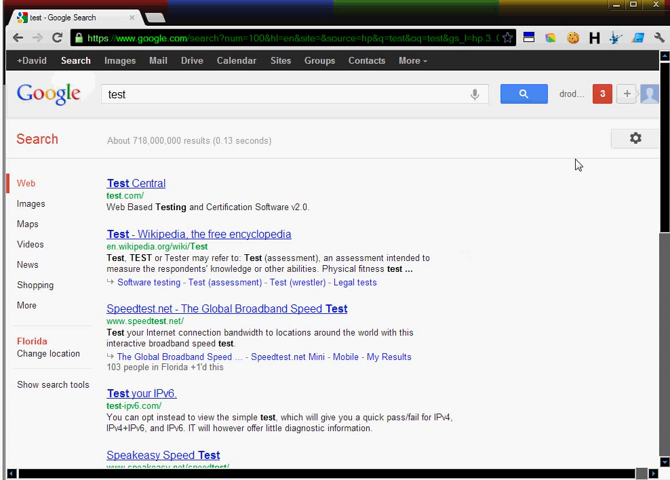
left_click(636, 138)
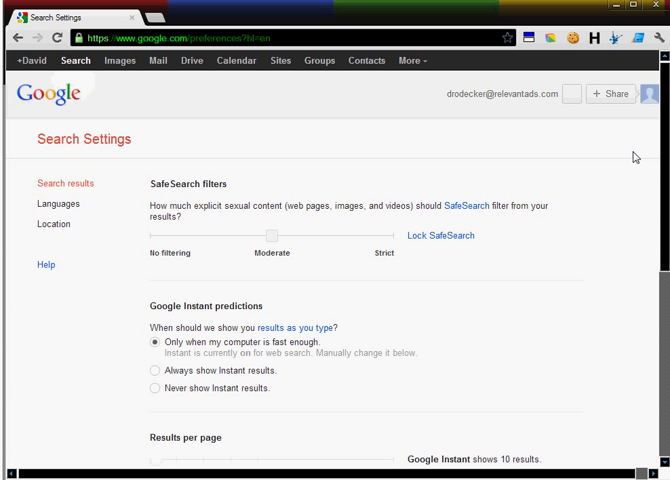
mouse_move(156, 388)
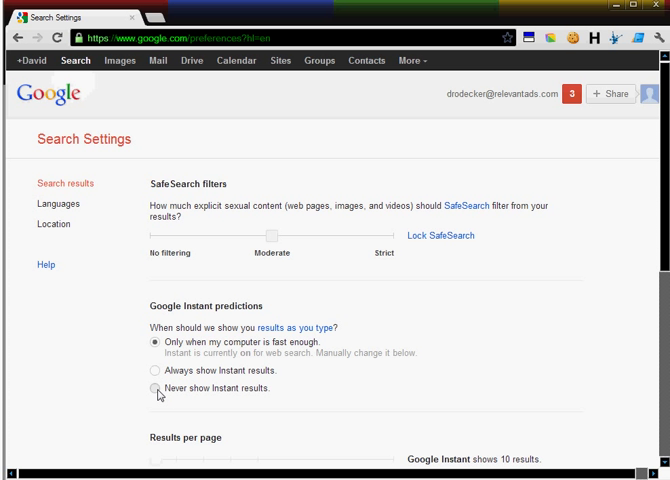
Choose 'Never show Instant results' and set results per page to 100
left_click(156, 388)
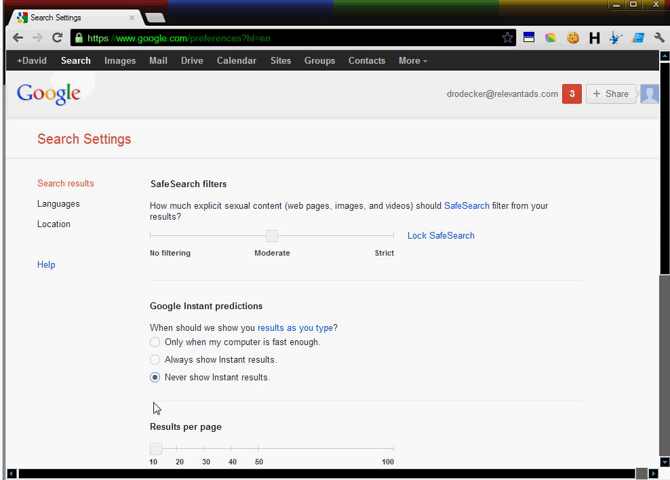
mouse_move(152, 454)
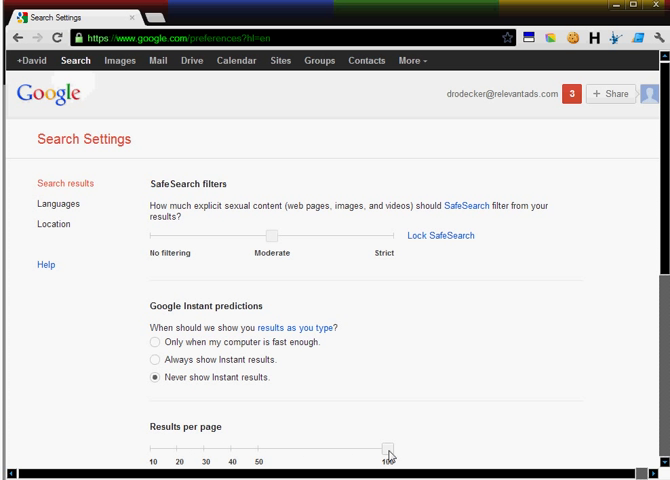
mouse_move(622, 326)
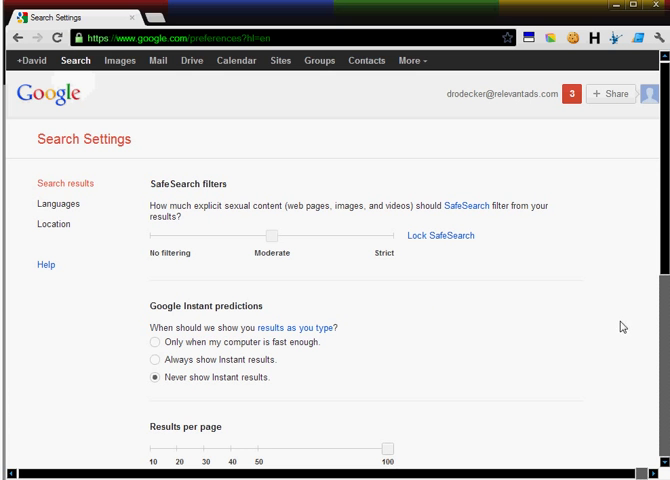
scroll("down", 3)
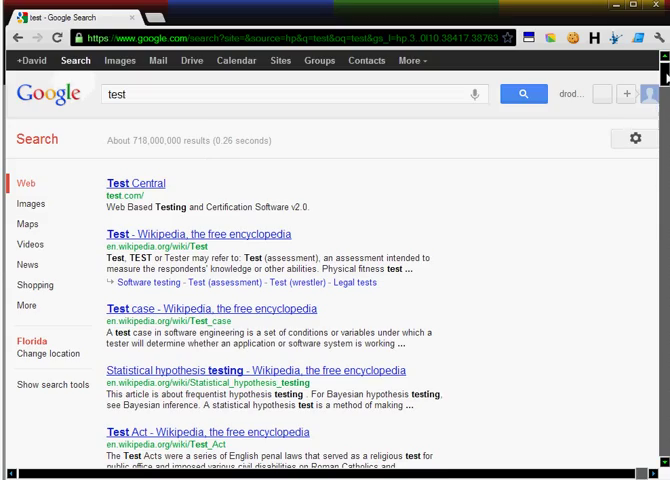
Scroll down the 100-result 'test' page and jump to page 5 from the pagination
scroll("down", 3)
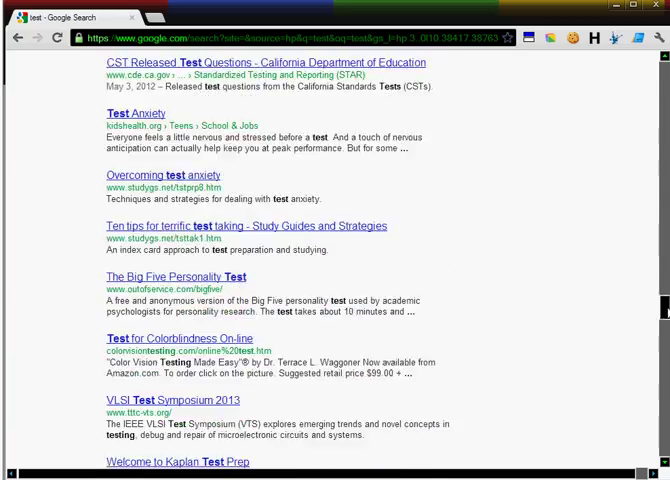
scroll("down", 3)
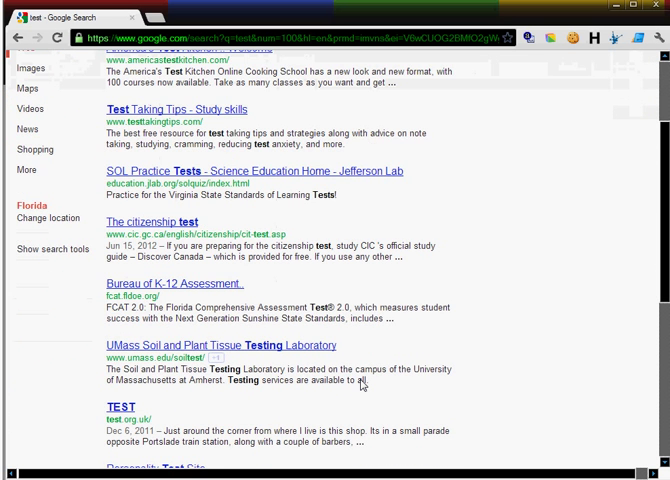
scroll("down", 3)
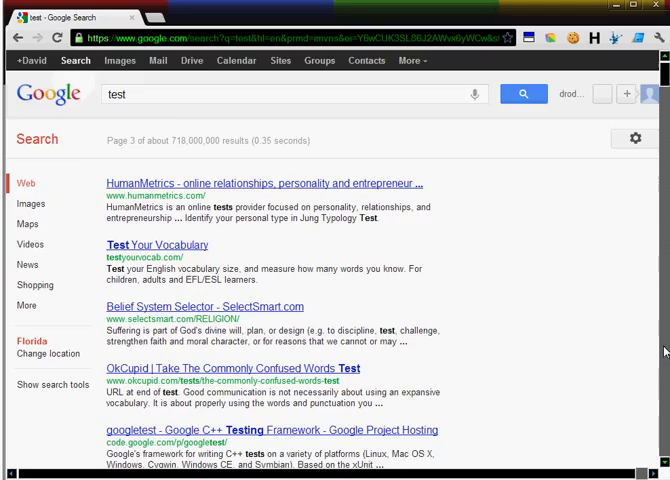
scroll("down", 3)
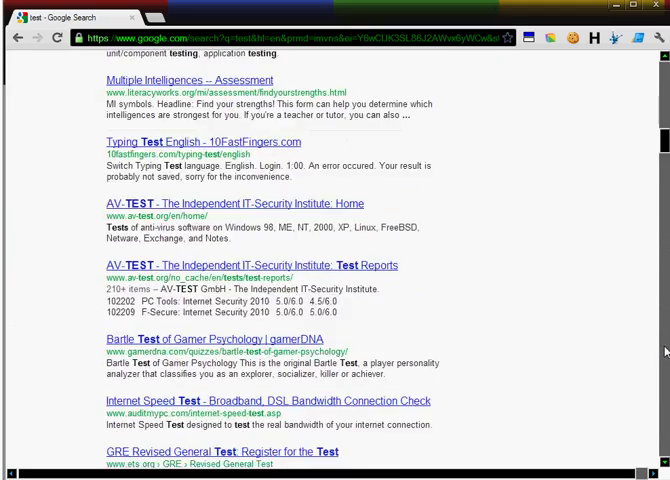
scroll("down", 3)
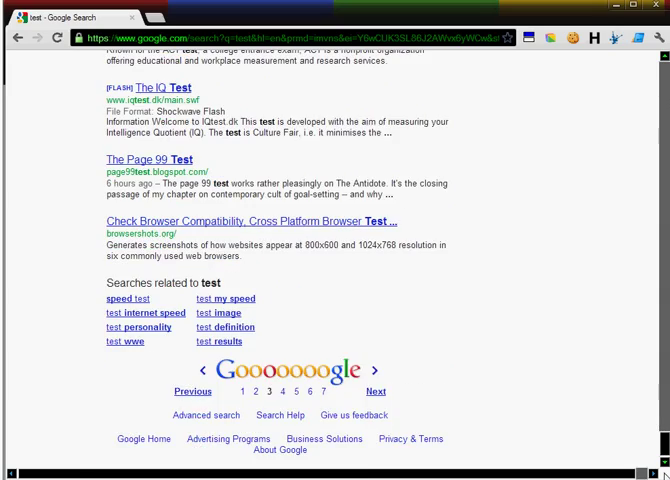
left_click(376, 392)
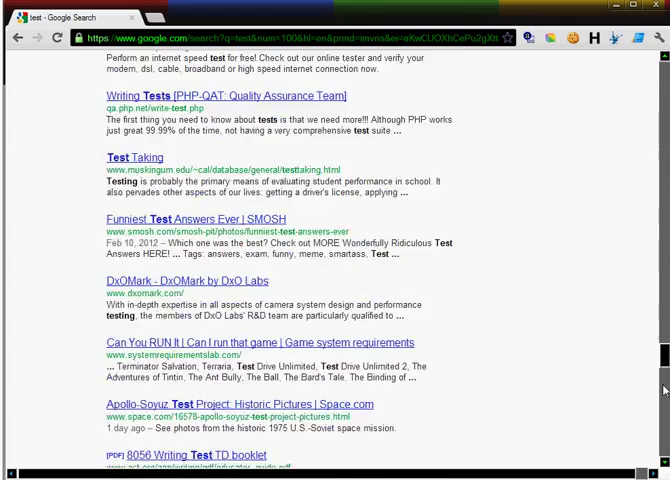
scroll("down", 3)
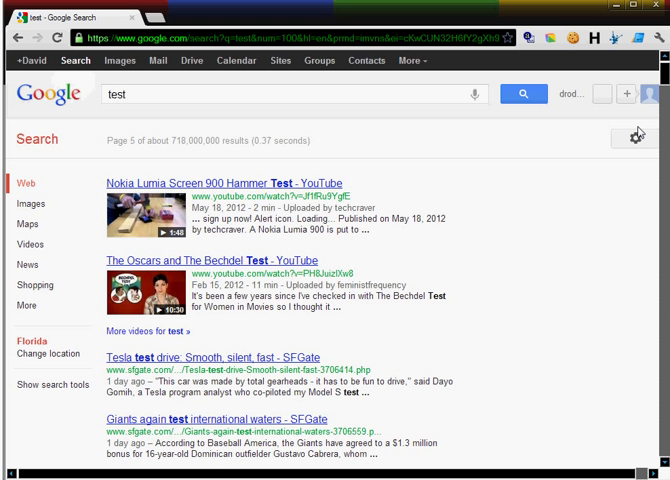
mouse_move(636, 136)
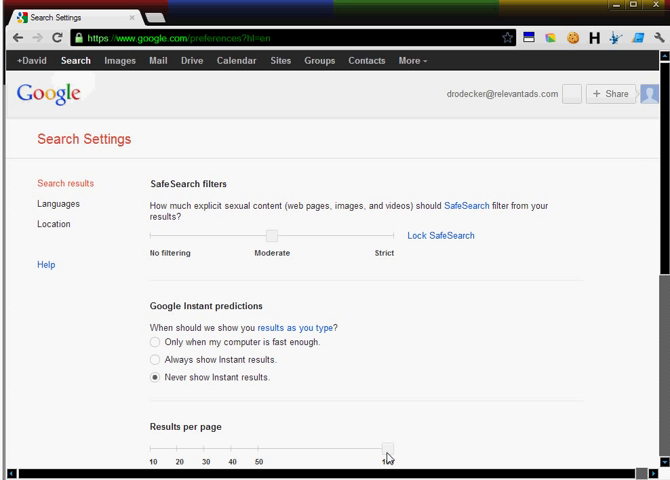
Drag results per page back to 10 and scroll down to the Save button
left_click_drag(390, 464, 260, 464)
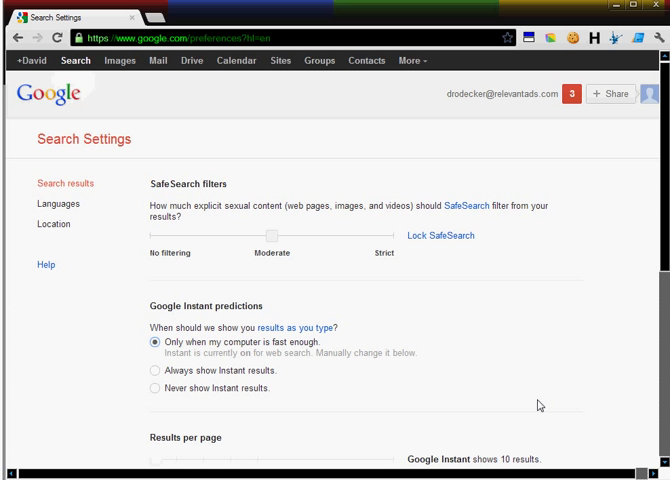
scroll("down", 3)
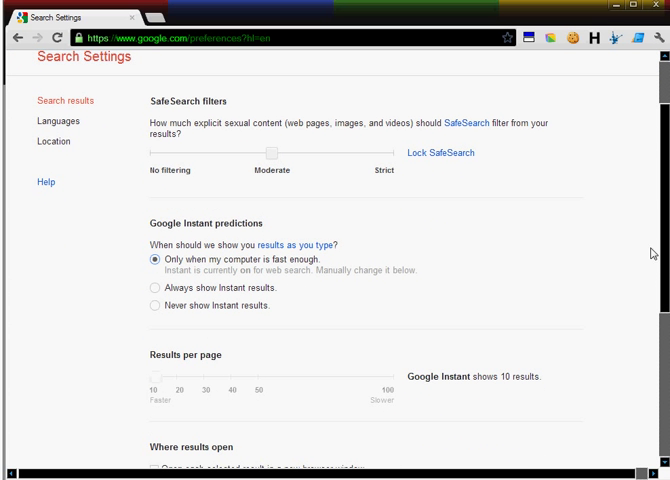
scroll("down", 3)
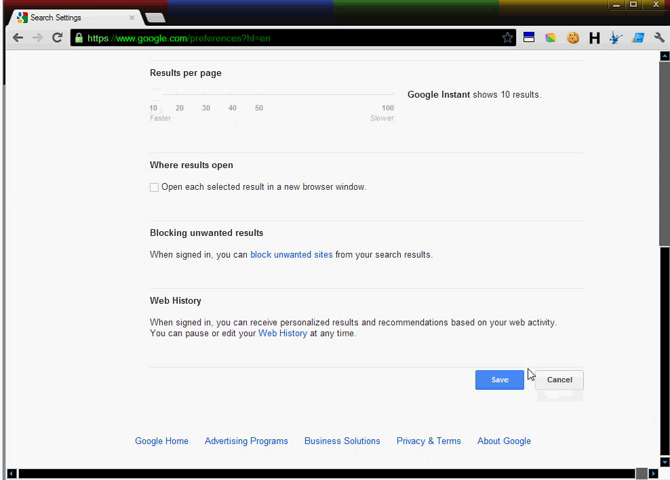